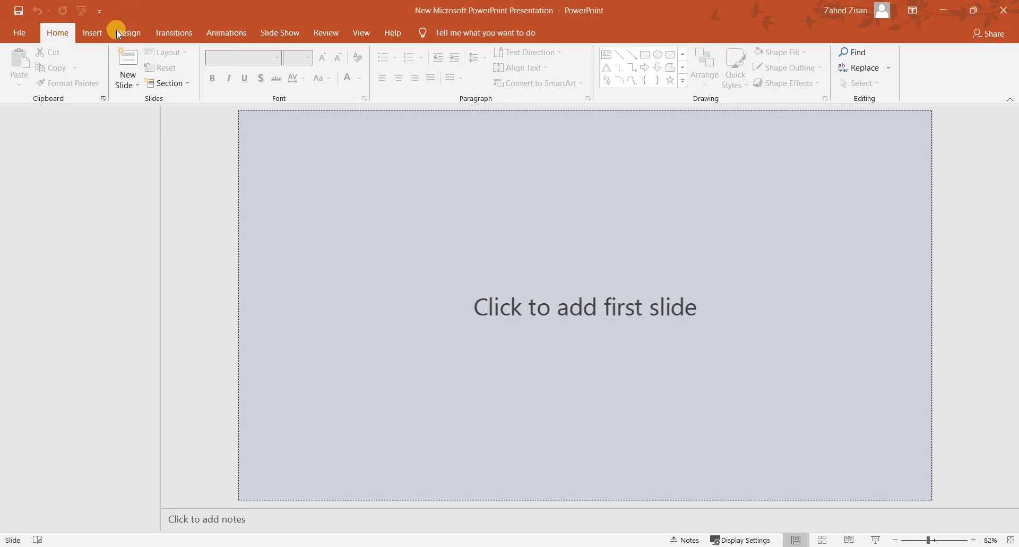
Step: Add a new slide with the Blank layout to hold the signature photo
click(92, 32)
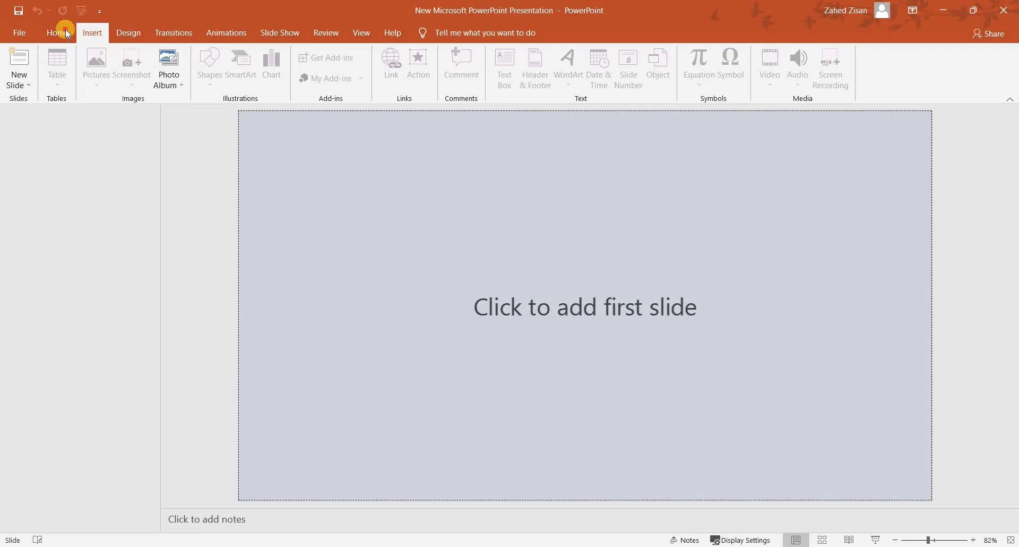
click(126, 67)
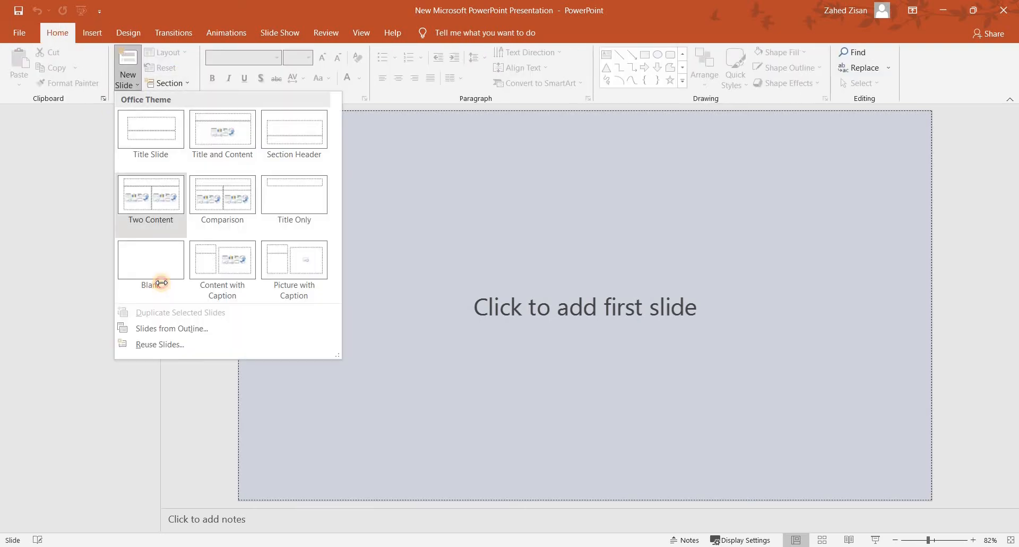
click(151, 260)
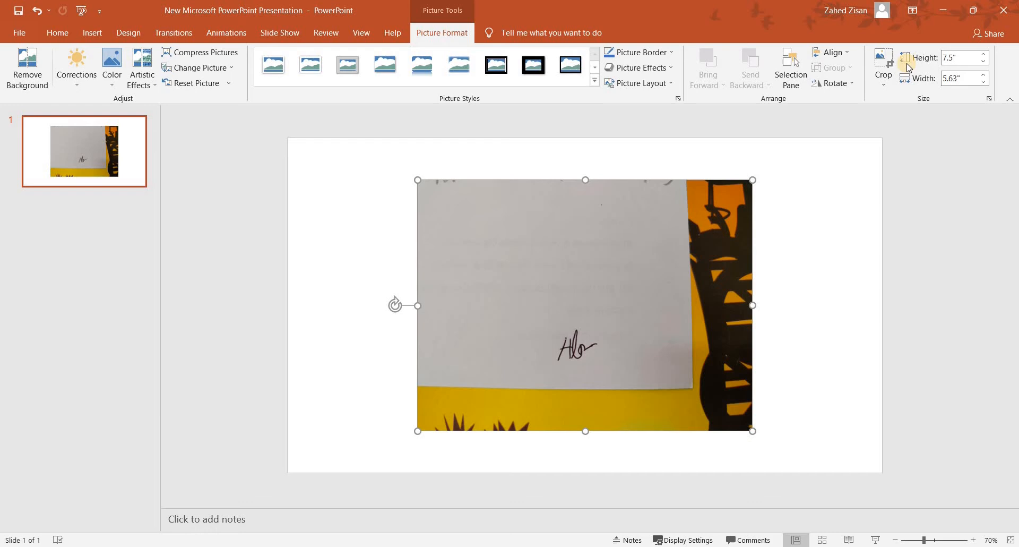
Step: Crop the signature photo tightly down to just the handwritten signature
click(882, 64)
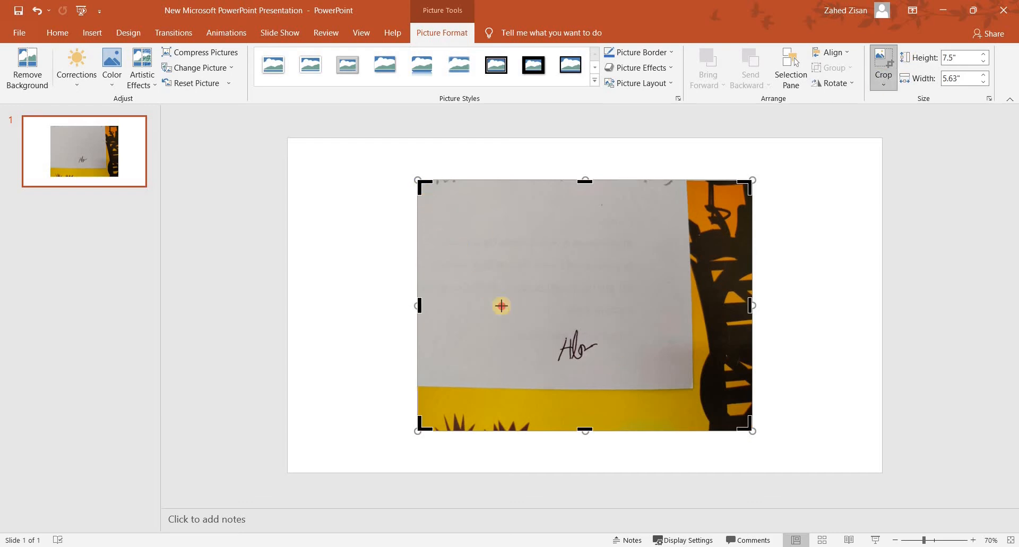
drag(500, 305, 728, 420)
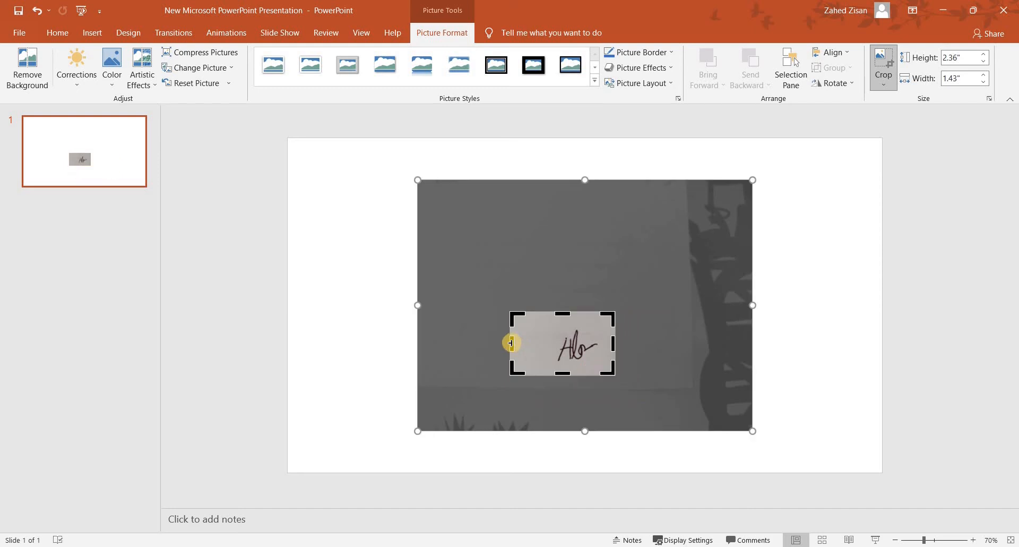
drag(511, 343, 583, 311)
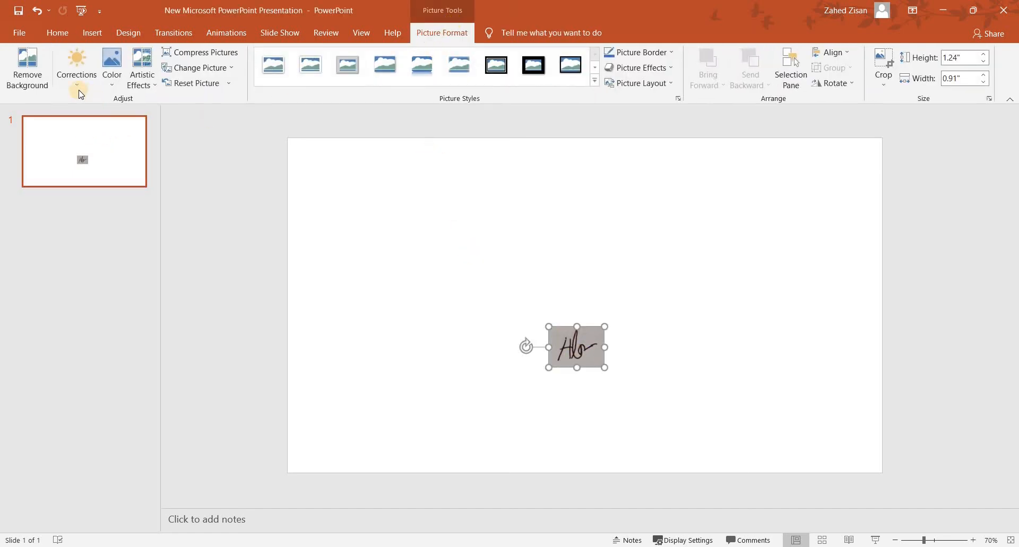
Step: Recolor the cropped signature to black-and-white and reposition it on the slide
click(112, 68)
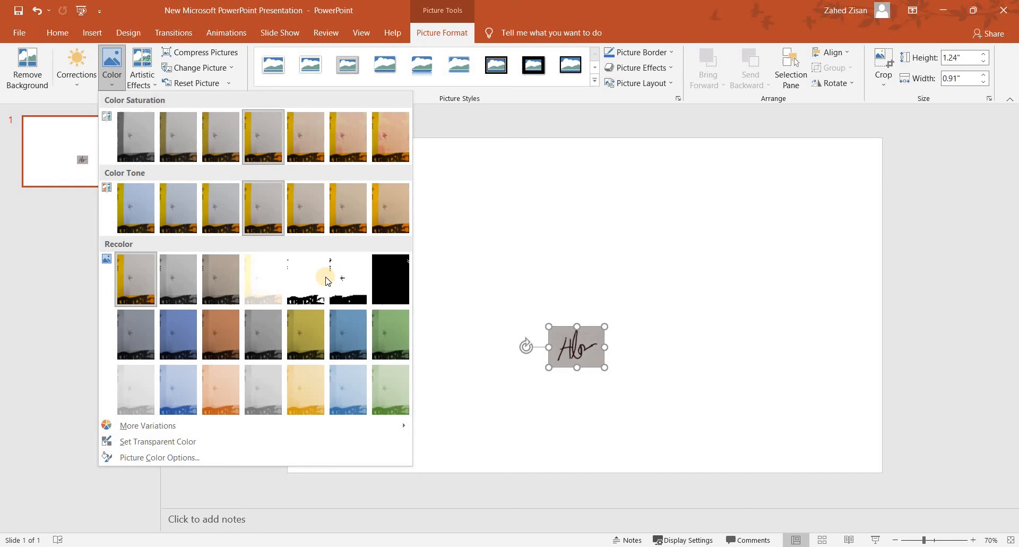
mouse_move(348, 279)
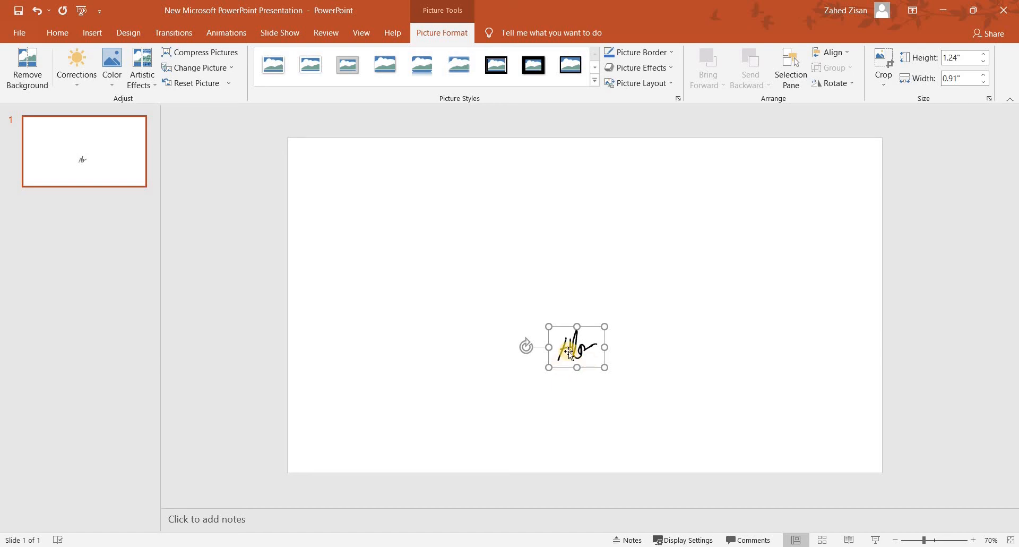
drag(576, 346, 247, 281)
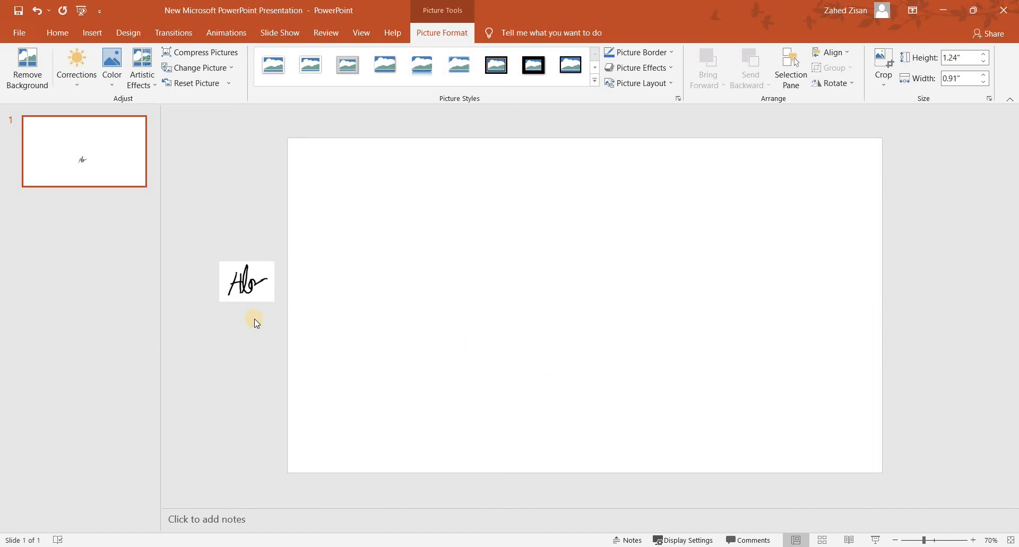
drag(247, 281, 453, 265)
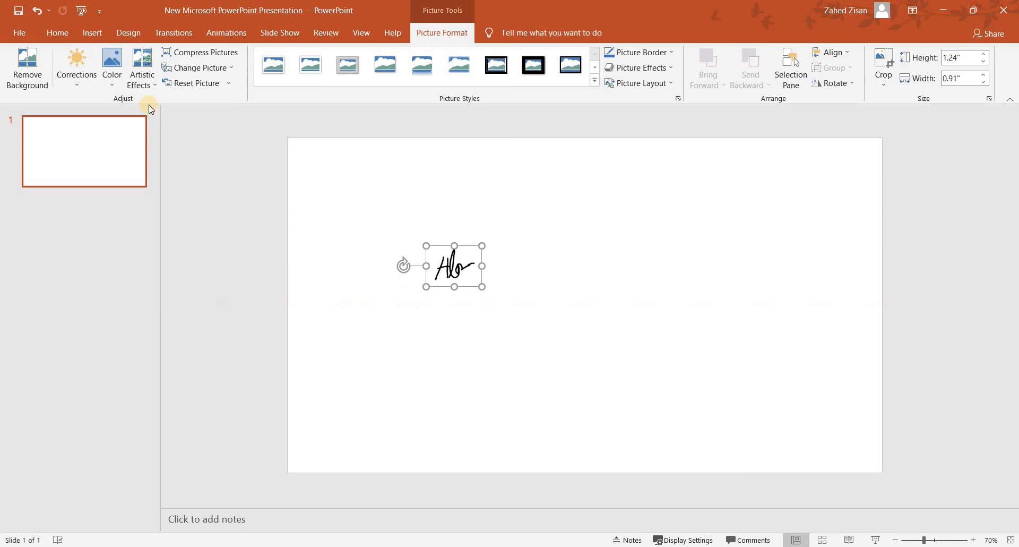
Step: Make the signature's white background transparent, shift it left, and start Save as Picture
click(111, 67)
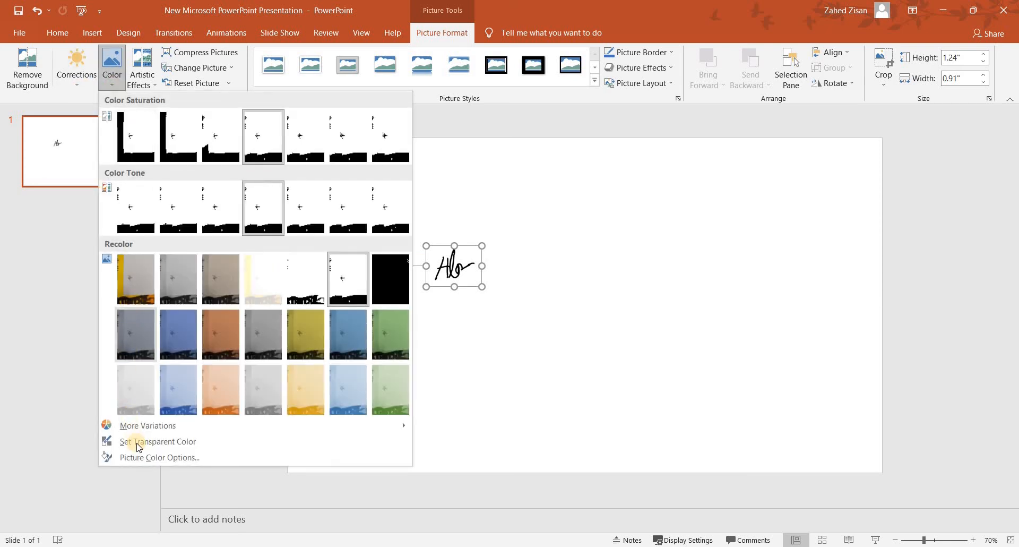
click(157, 440)
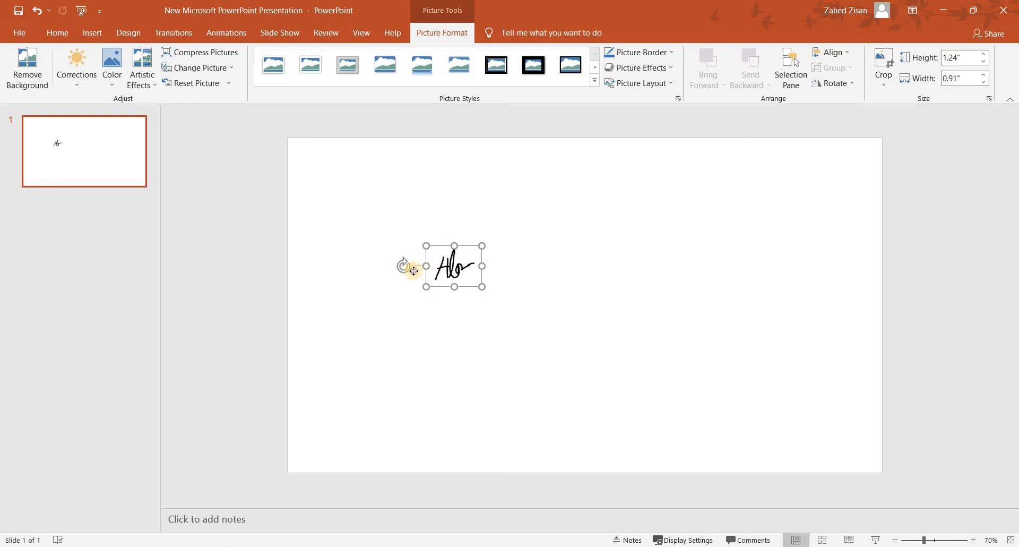
drag(454, 265, 246, 268)
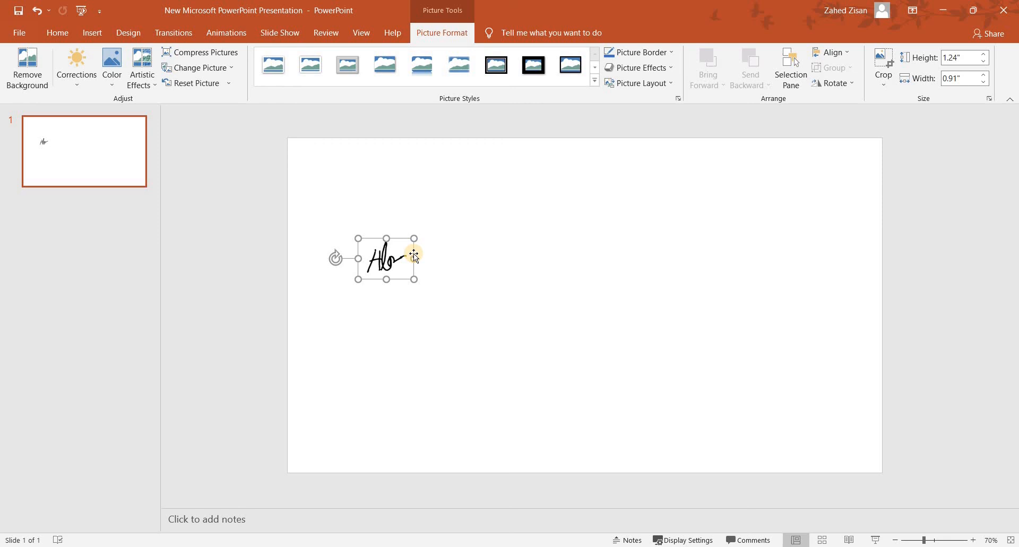
right_click(414, 257)
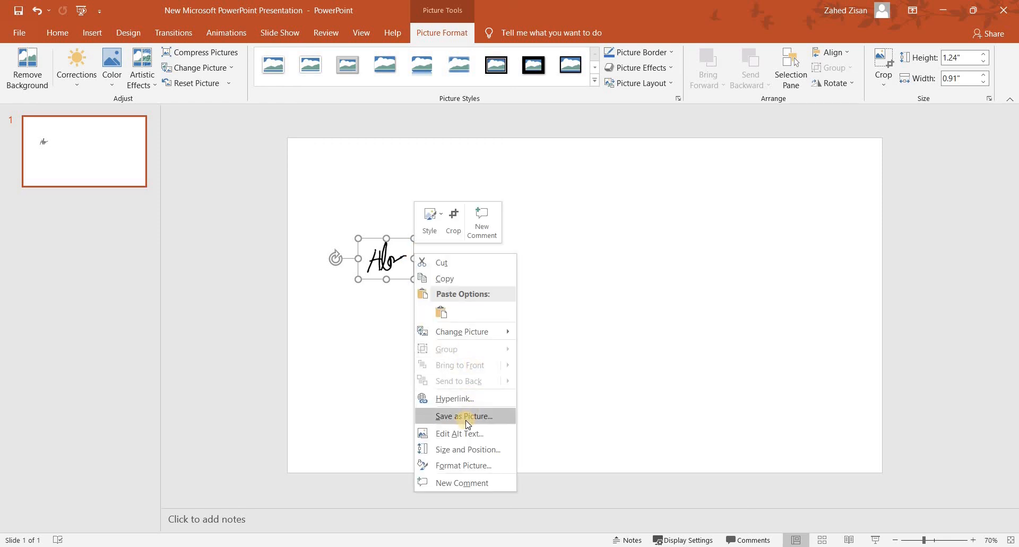